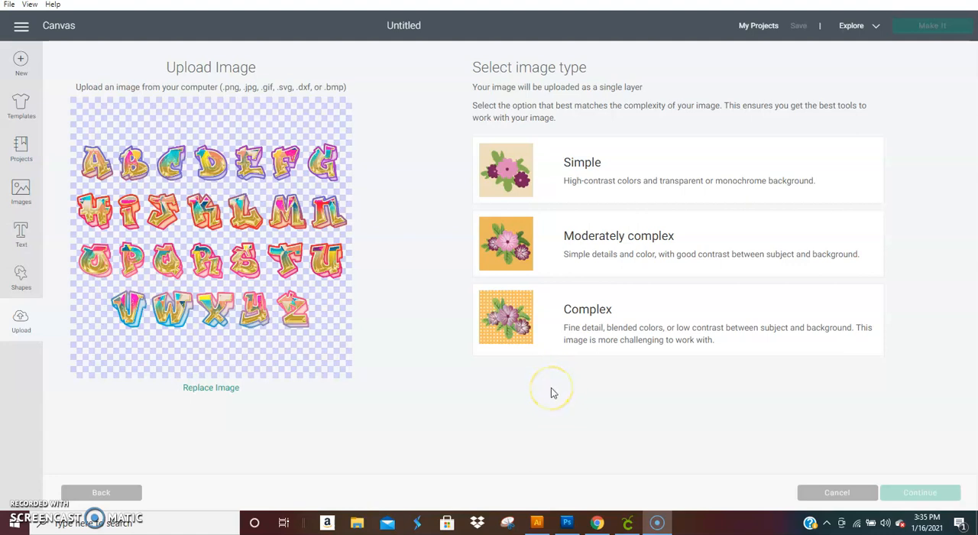
pyautogui.moveTo(535, 392)
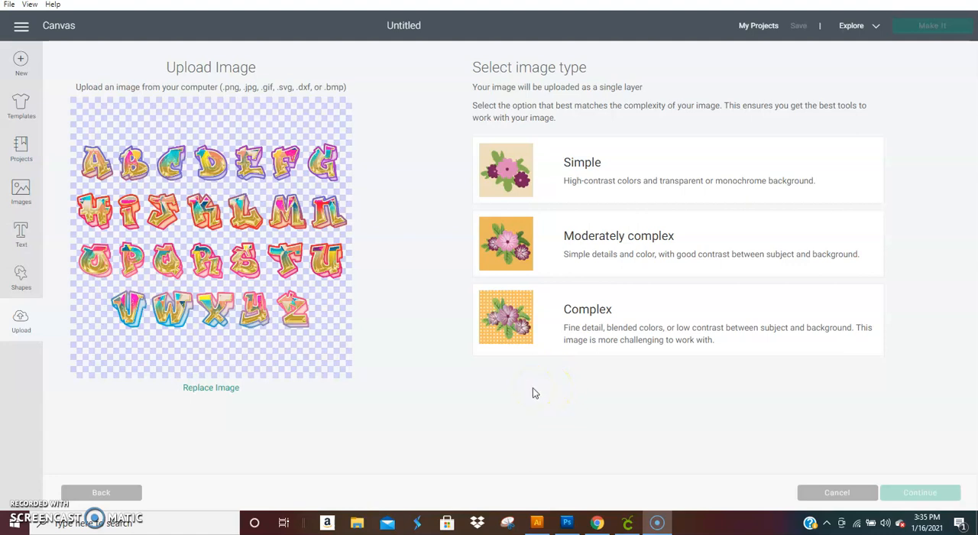
pyautogui.moveTo(535, 394)
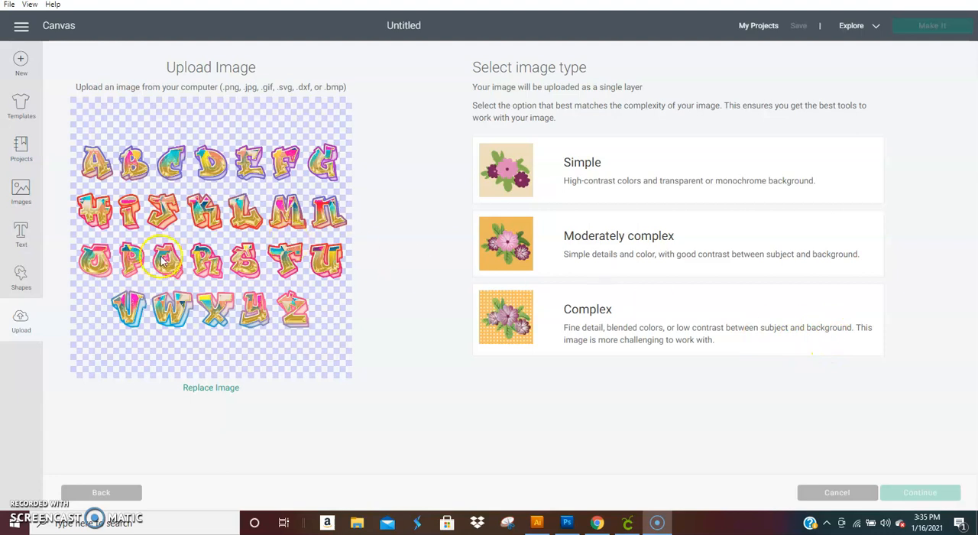
pyautogui.moveTo(405, 263)
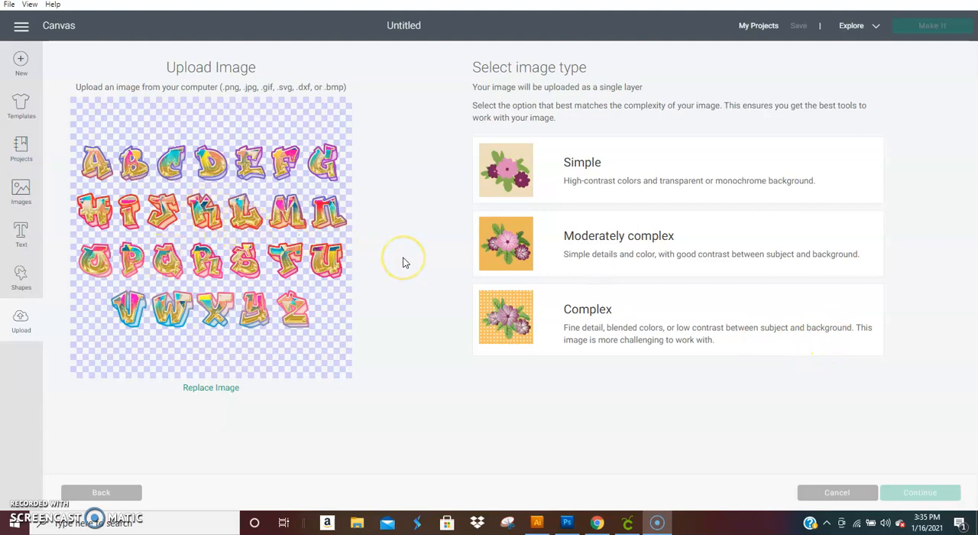
pyautogui.moveTo(405, 263)
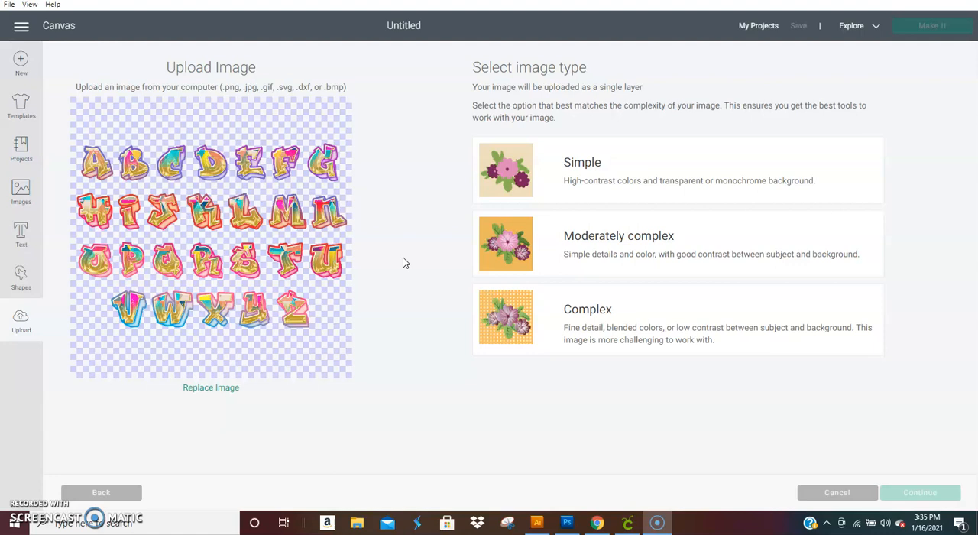
pyautogui.moveTo(413, 266)
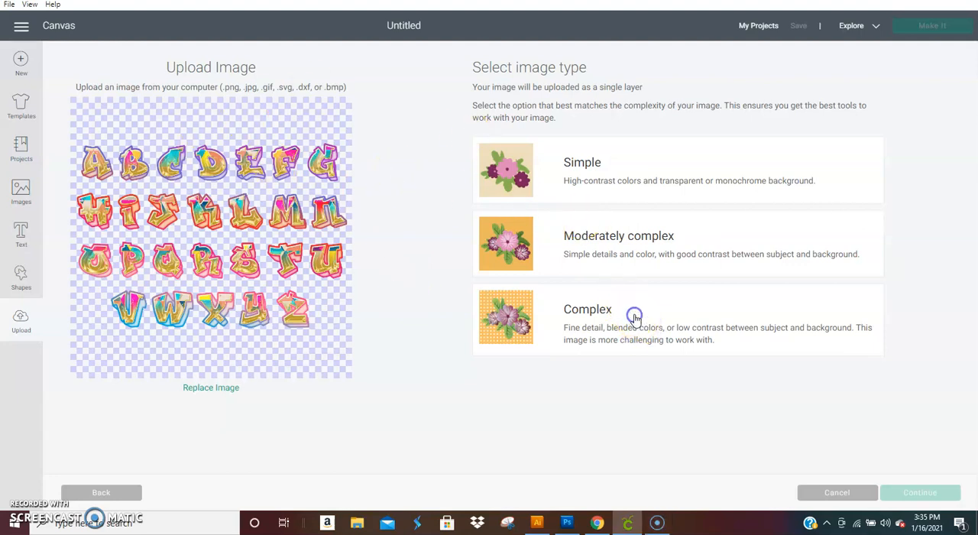
# Choose the Complex image type, skip erasing, and save as a Print Then Cut image
pyautogui.click(635, 318)
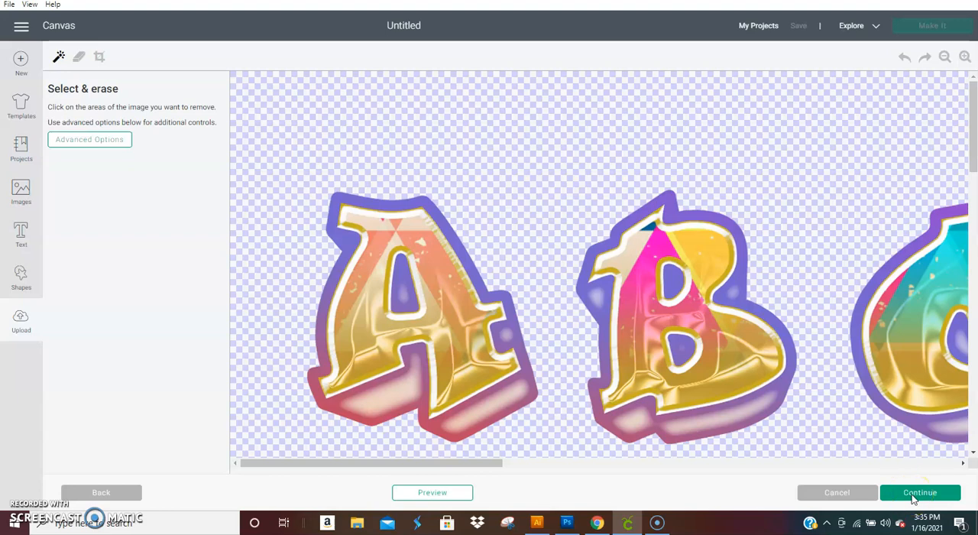
pyautogui.click(920, 492)
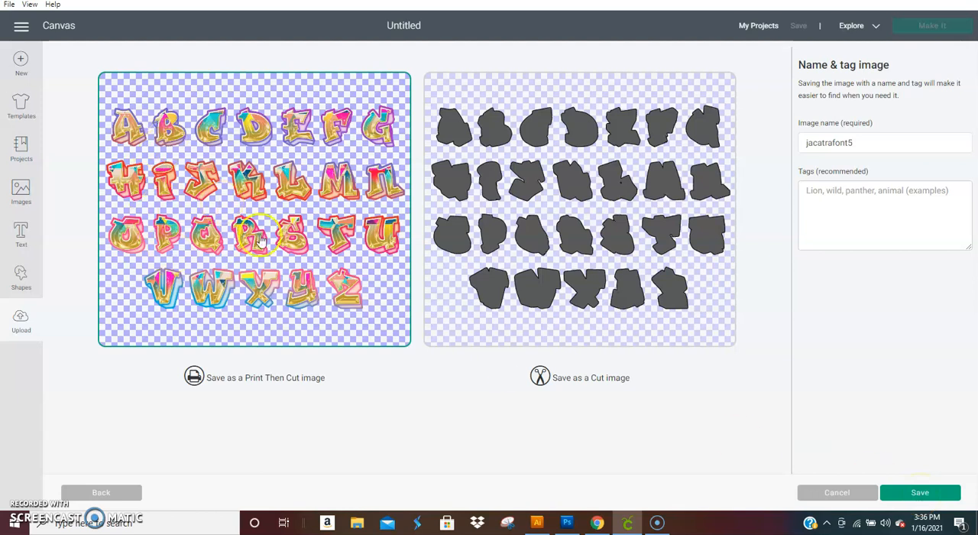
pyautogui.moveTo(951, 443)
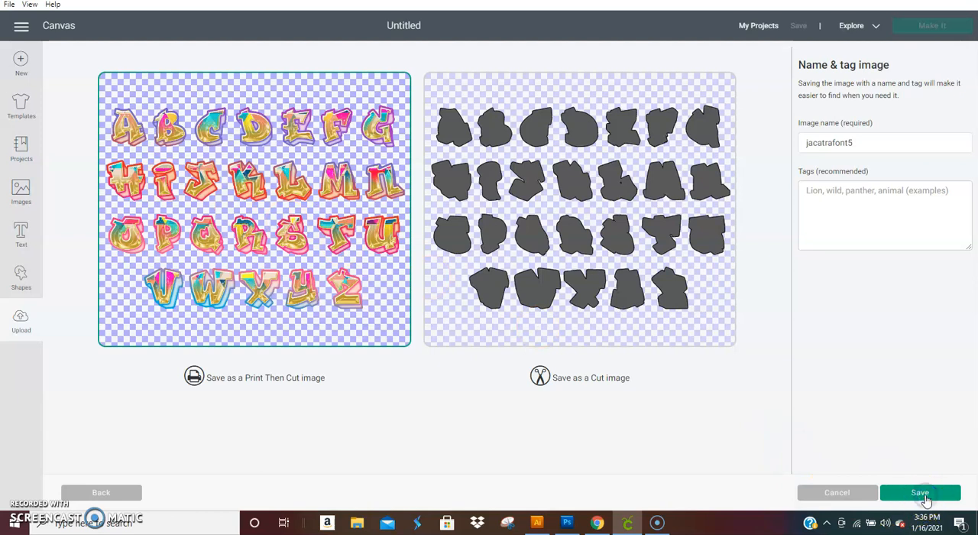
pyautogui.click(920, 492)
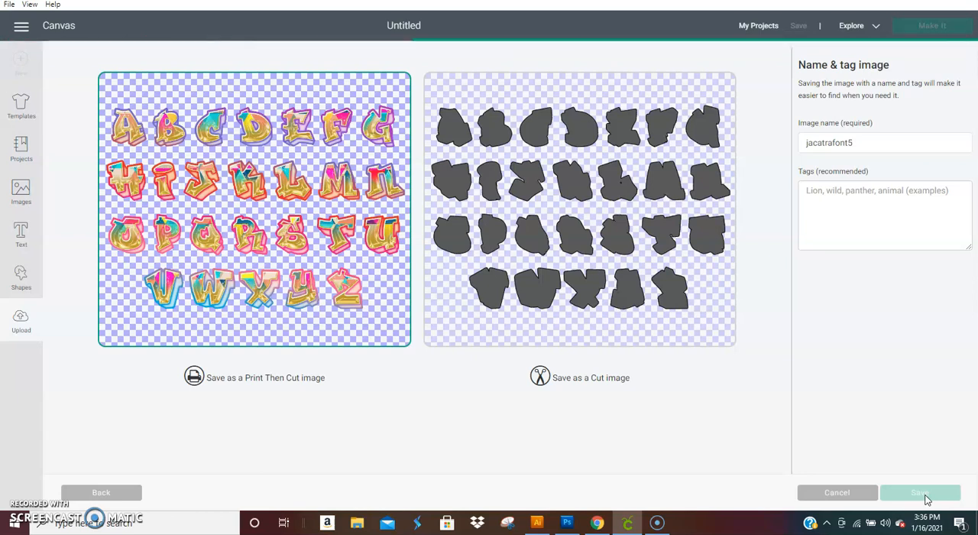
pyautogui.click(920, 493)
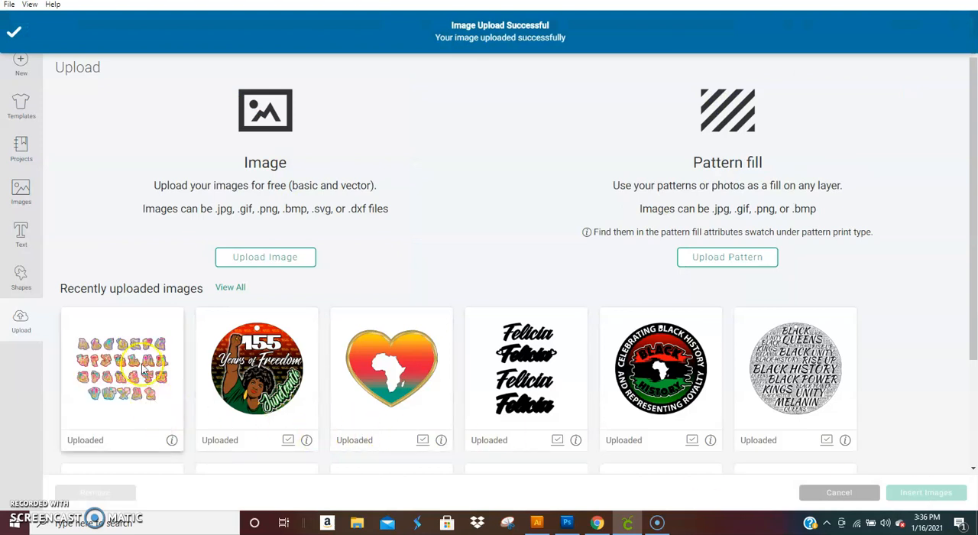
# Add the uploaded alphabet to the canvas, set its width to 5 inches and centre it
pyautogui.click(122, 368)
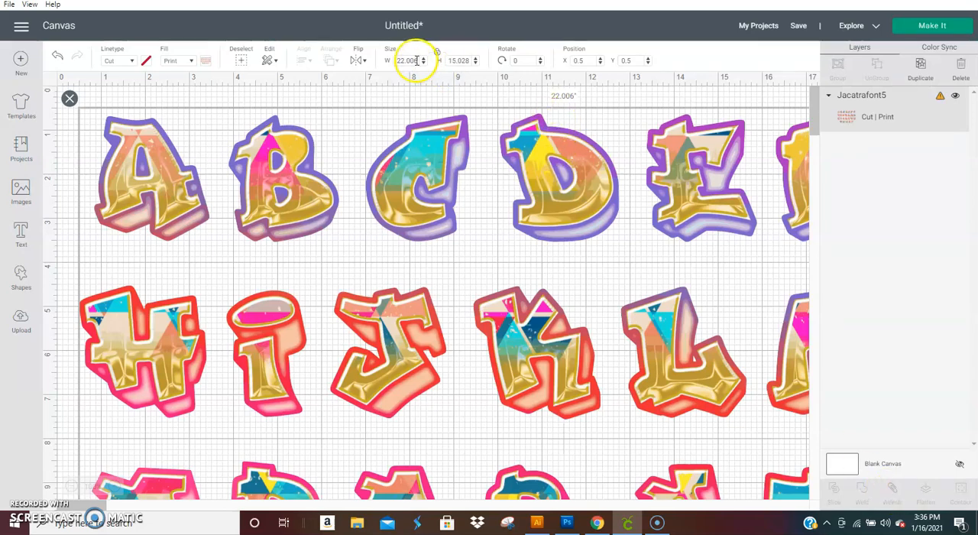
pyautogui.click(407, 61)
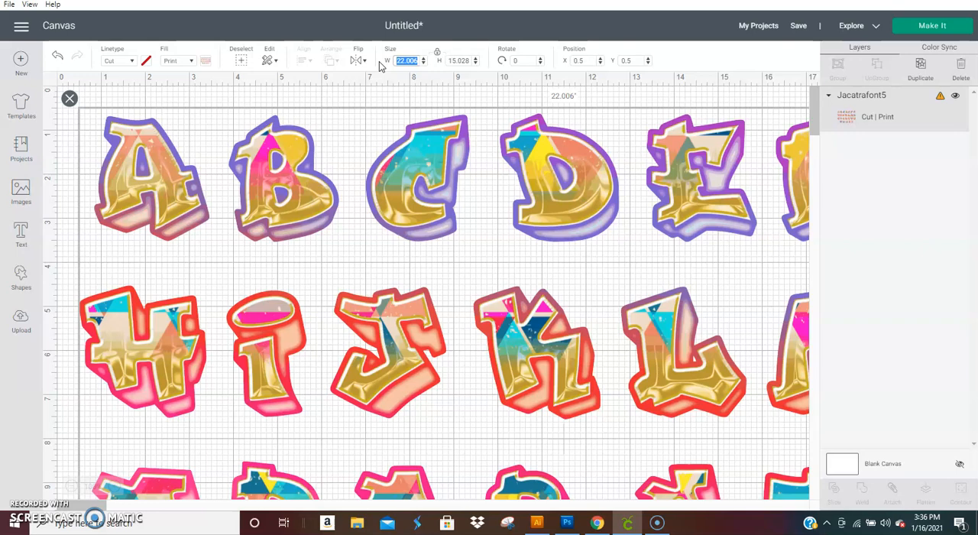
pyautogui.write('5')
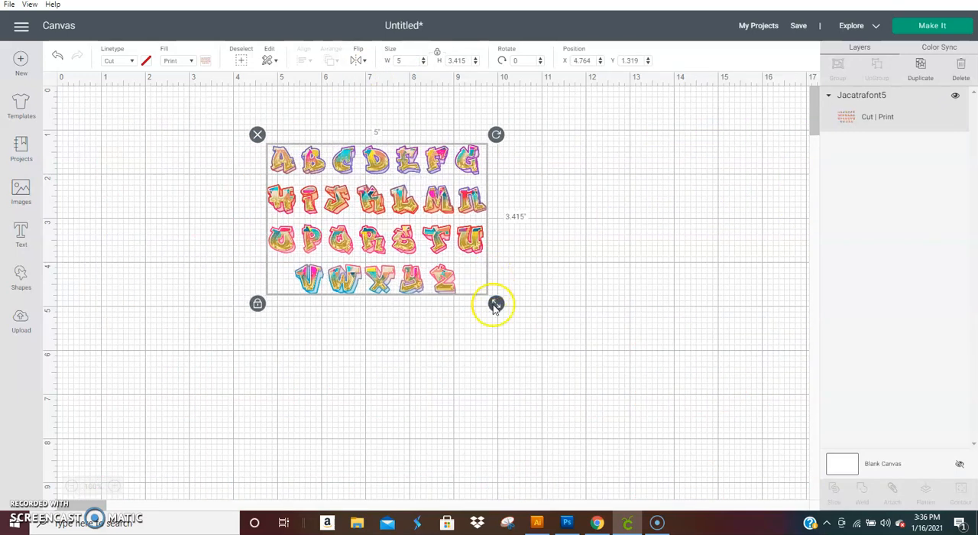
pyautogui.moveTo(497, 303); pyautogui.dragTo(630, 385)
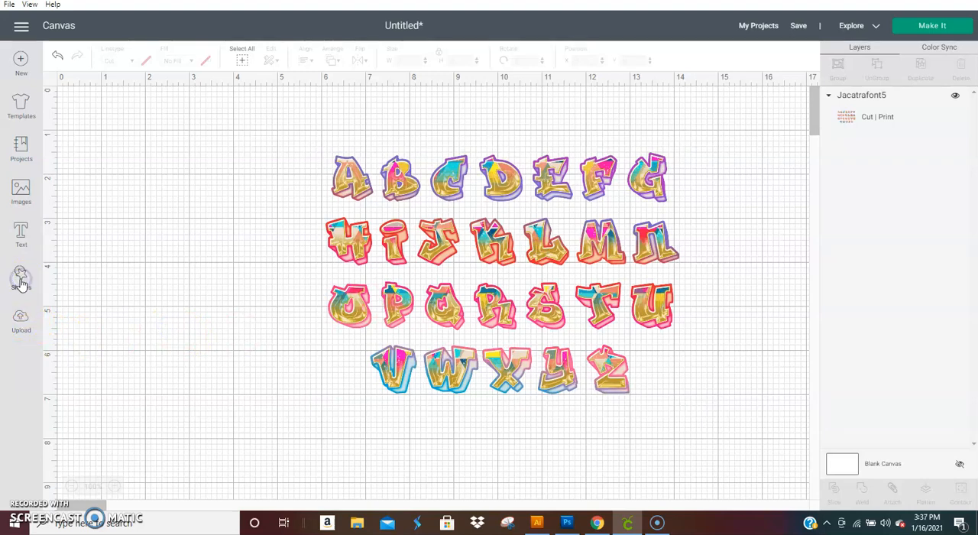
# Slice the letter A out with a square from Shapes and move it to the left
pyautogui.click(21, 278)
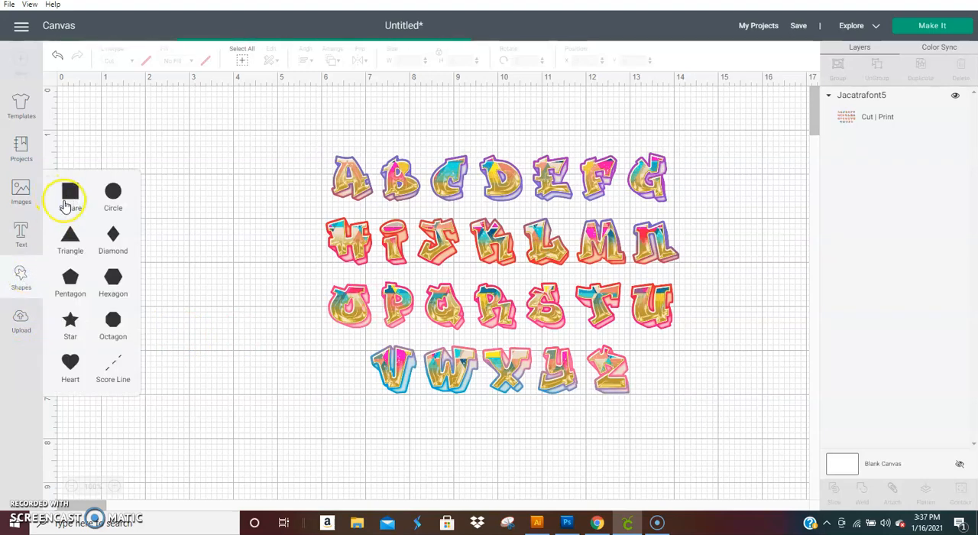
pyautogui.click(71, 196)
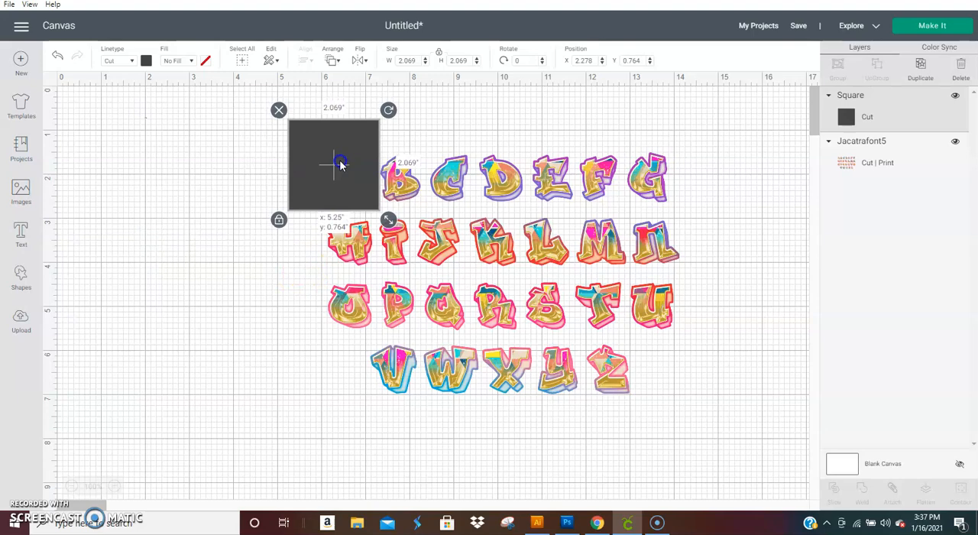
pyautogui.click(229, 147)
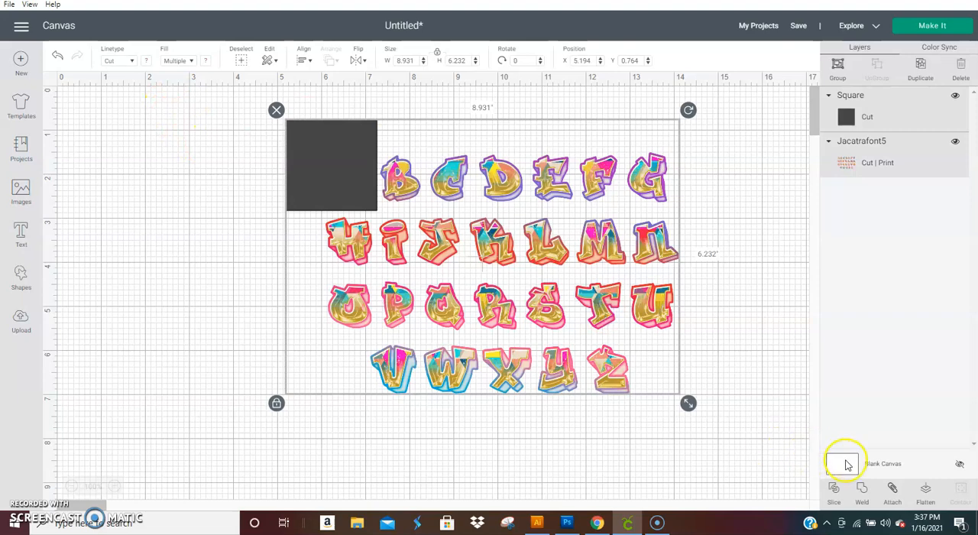
pyautogui.click(844, 463)
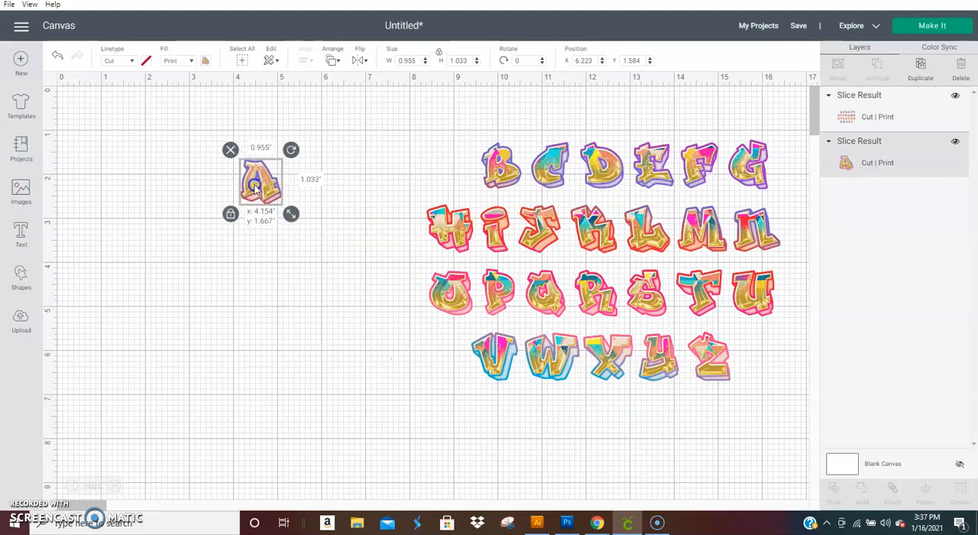
pyautogui.moveTo(260, 183); pyautogui.dragTo(243, 183)
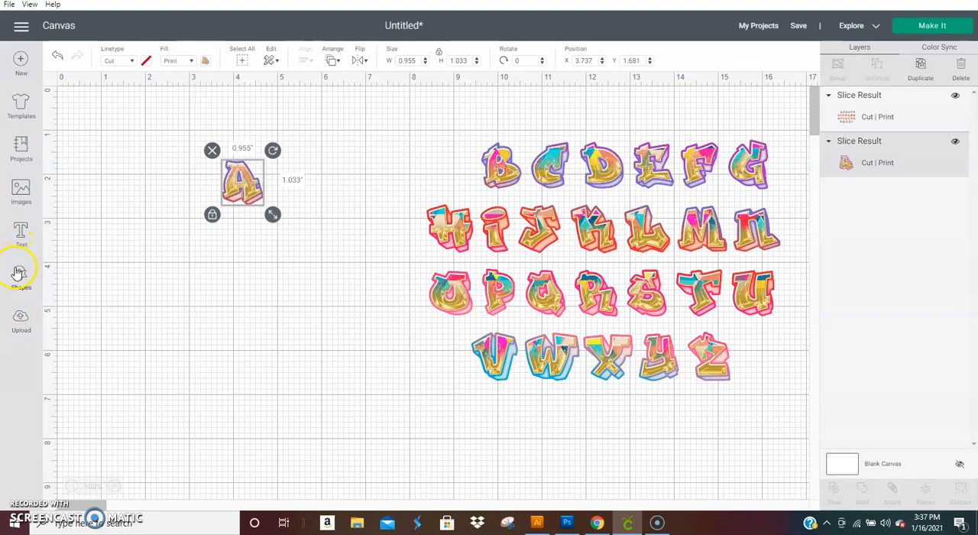
pyautogui.click(22, 277)
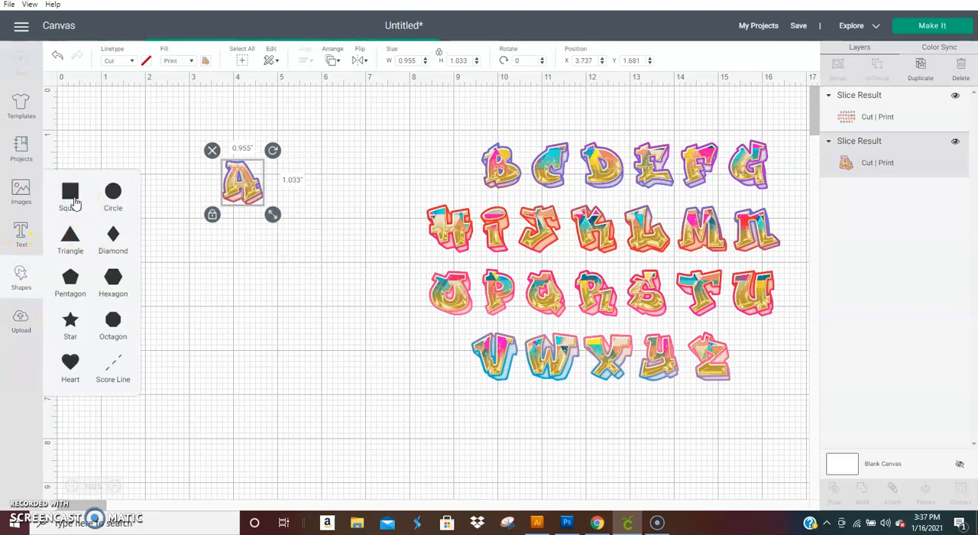
# Slice the letter B out with another square and move it next to the A
pyautogui.click(70, 196)
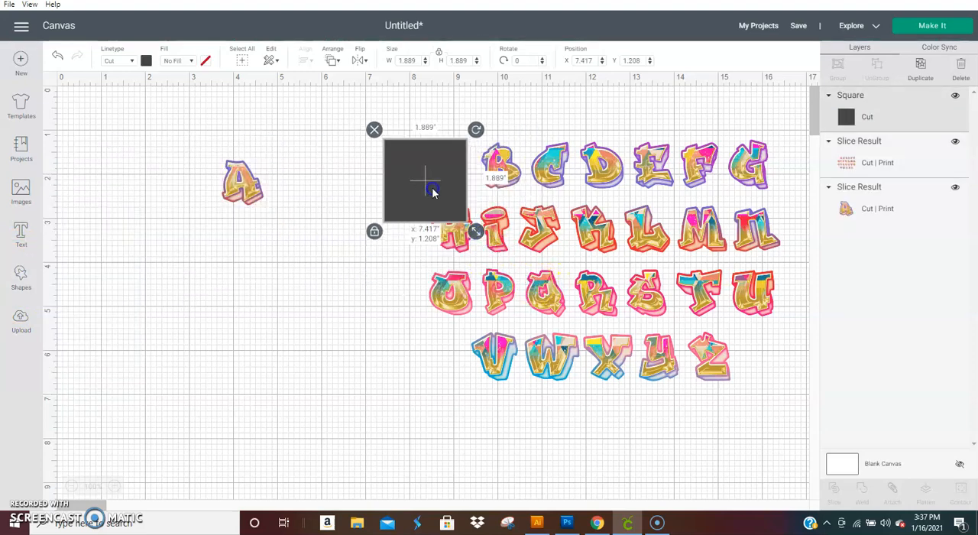
pyautogui.moveTo(425, 179); pyautogui.dragTo(486, 156)
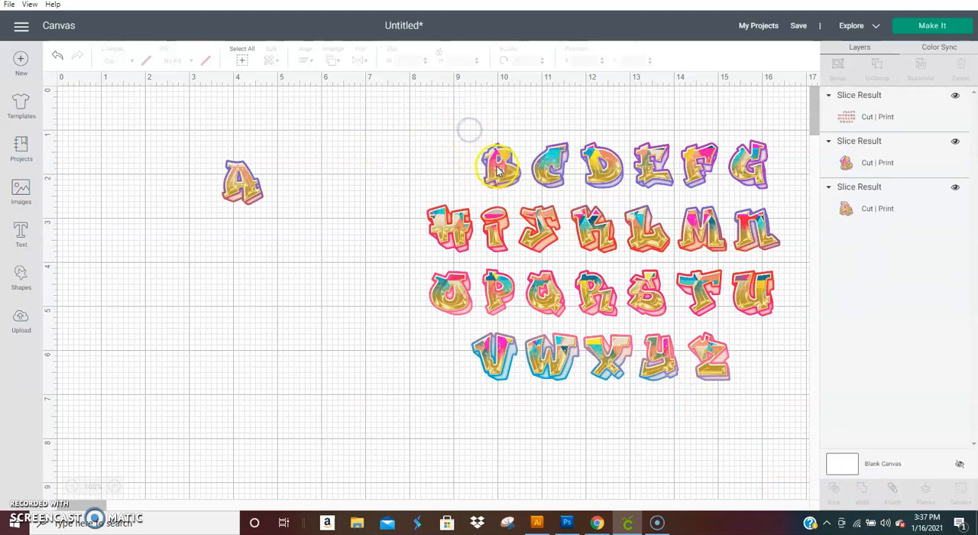
pyautogui.click(498, 165)
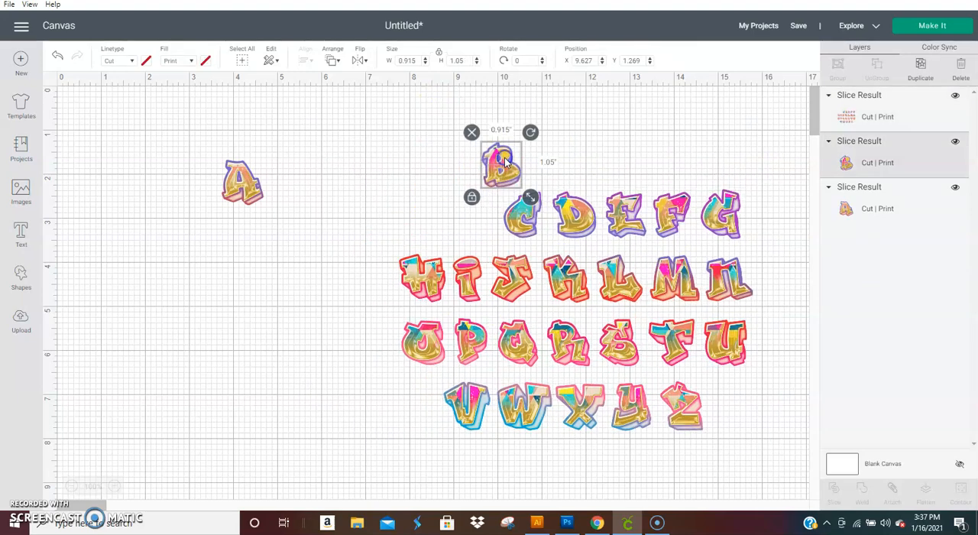
pyautogui.moveTo(502, 162); pyautogui.dragTo(293, 179)
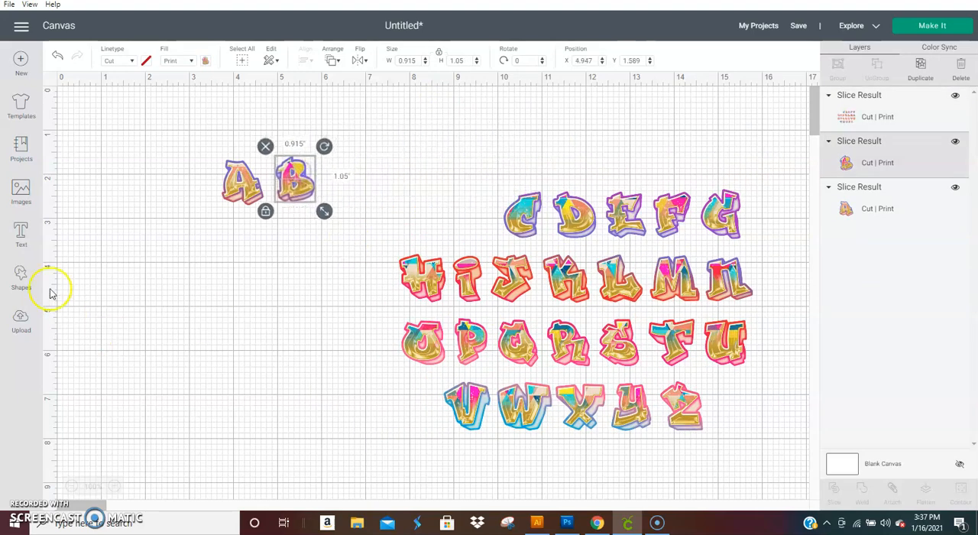
# Shrink a new square over the letter C, slice it out and hide the leftover alphabet
pyautogui.click(21, 277)
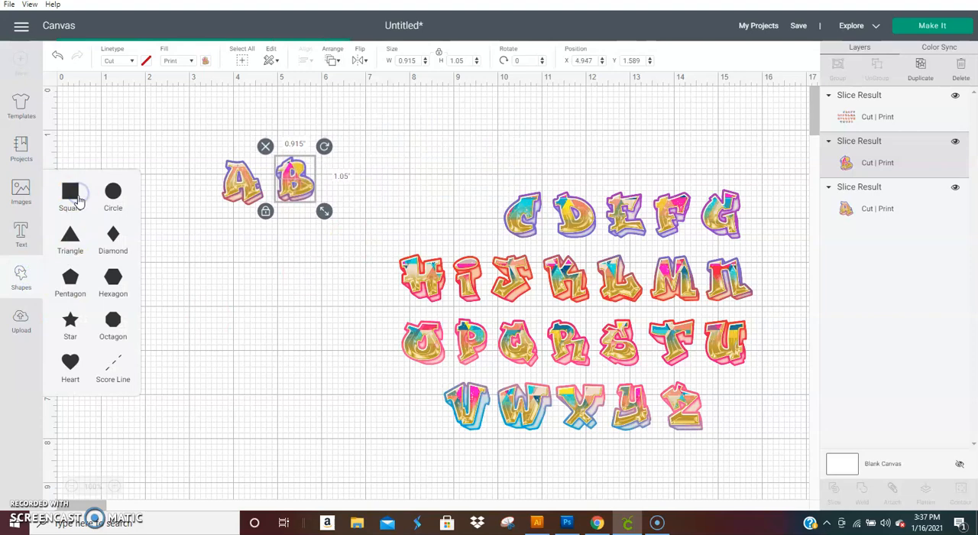
pyautogui.click(71, 196)
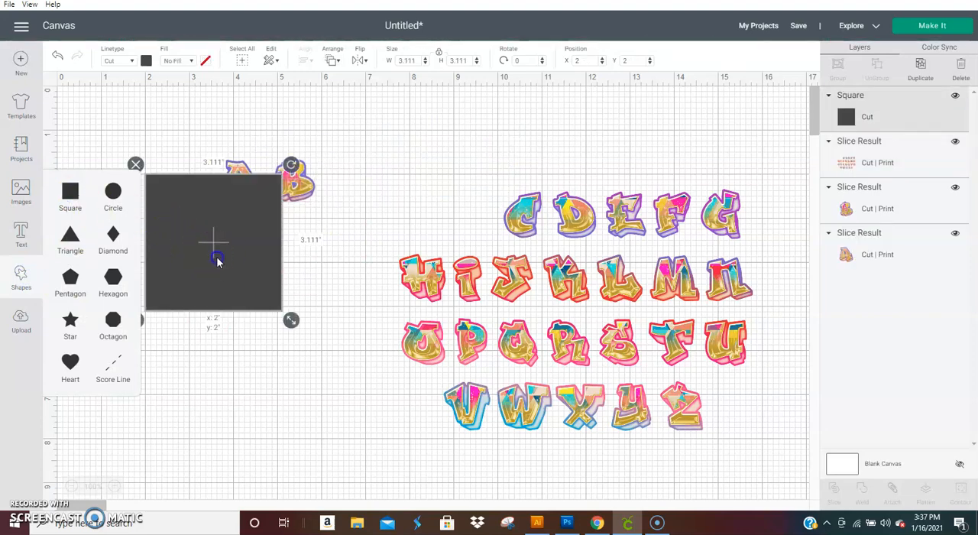
pyautogui.moveTo(214, 241); pyautogui.dragTo(492, 165)
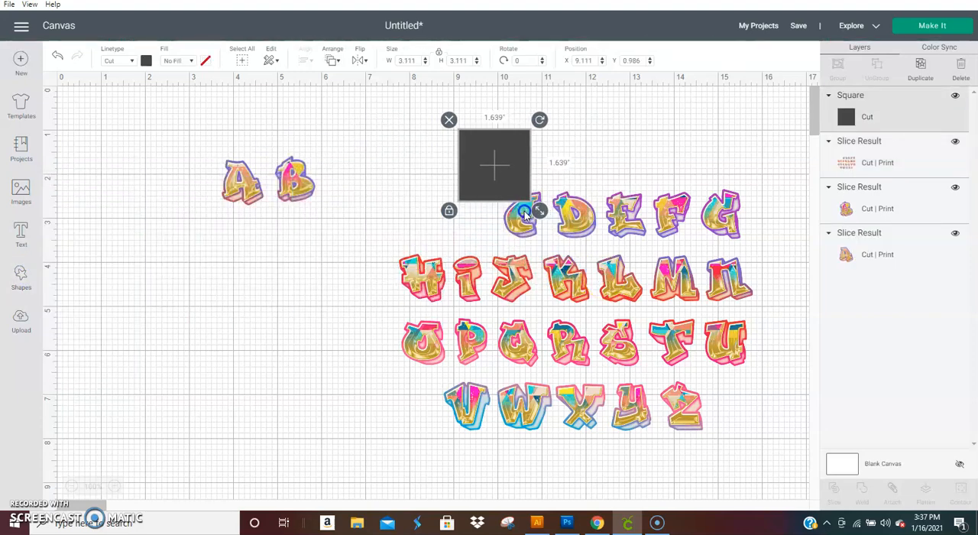
pyautogui.moveTo(538, 211); pyautogui.dragTo(557, 251)
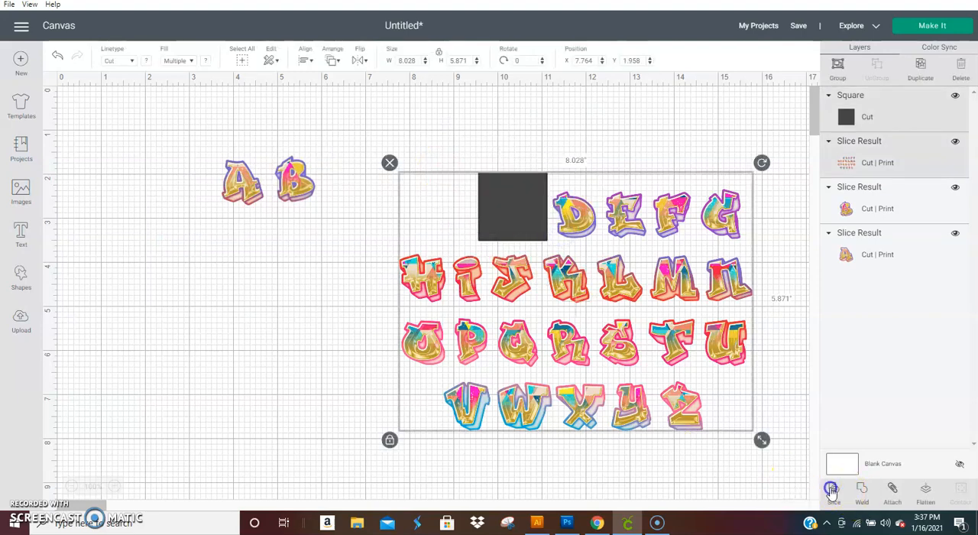
pyautogui.click(831, 492)
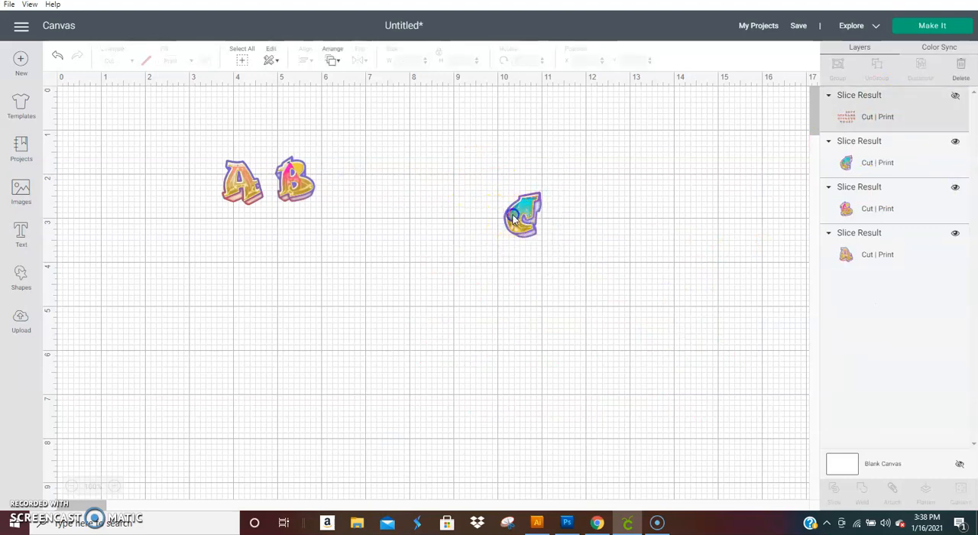
pyautogui.click(523, 214)
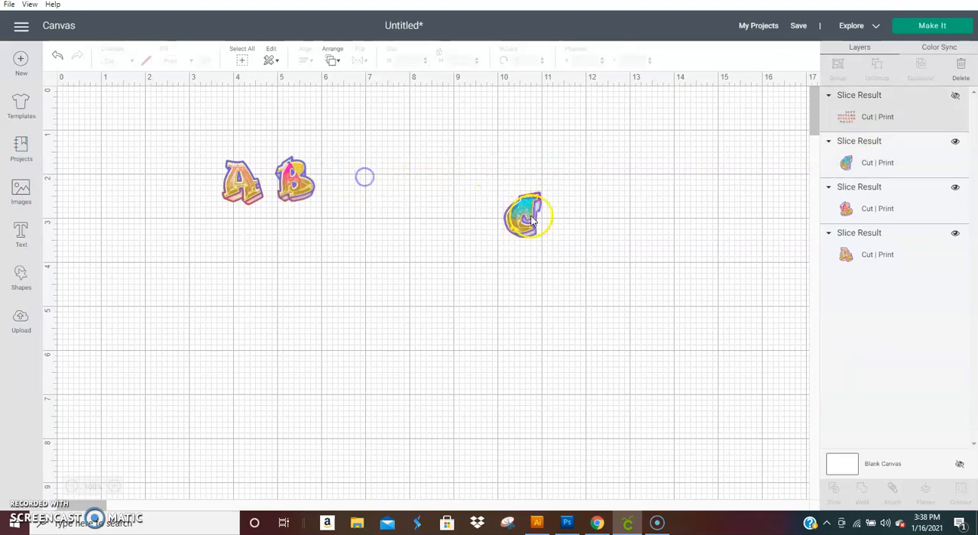
# Move the sliced C beside the B and select all three letters as an ABC group
pyautogui.click(527, 214)
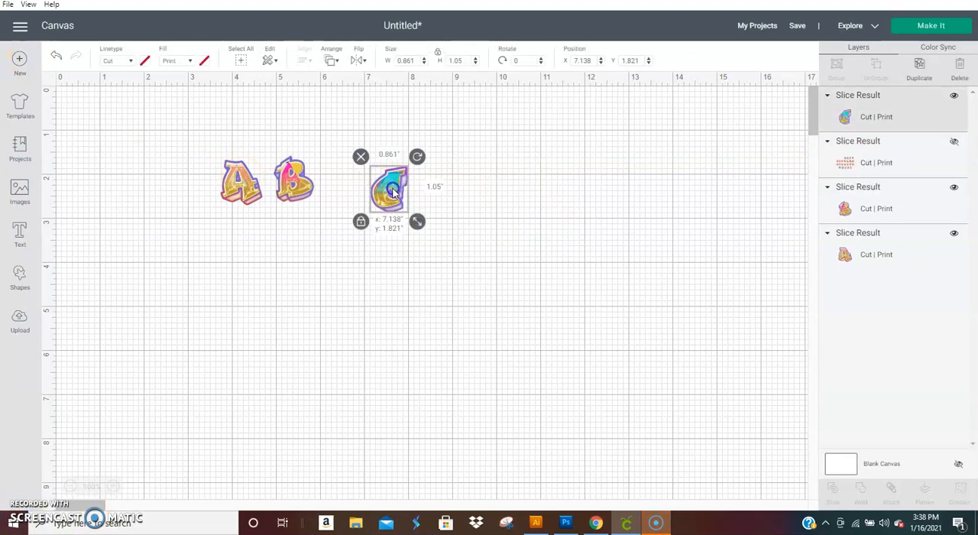
pyautogui.moveTo(389, 187); pyautogui.dragTo(339, 179)
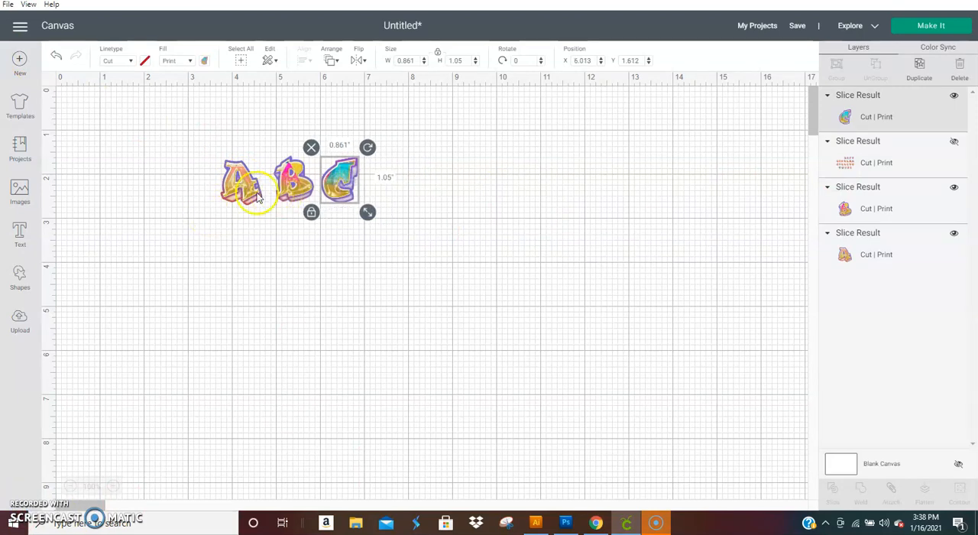
pyautogui.click(401, 230)
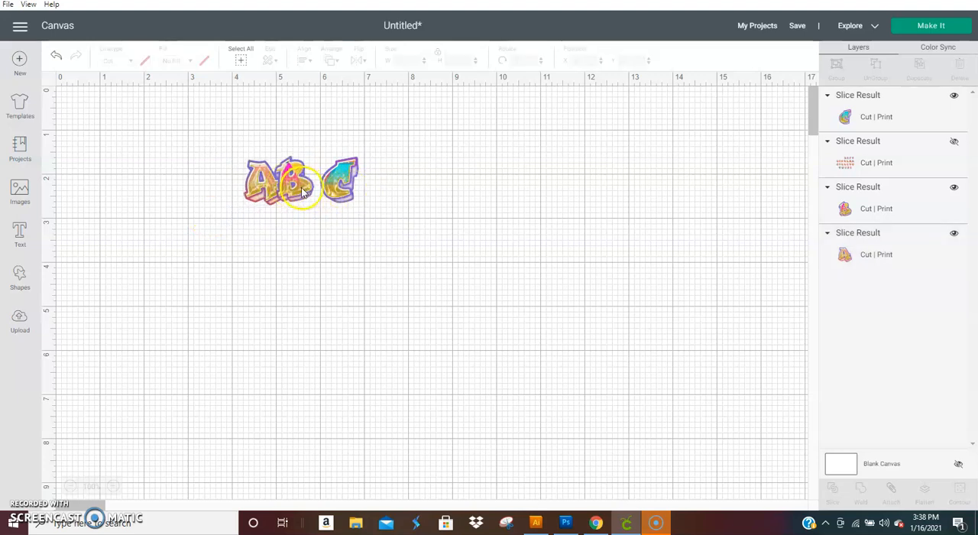
pyautogui.click(298, 183)
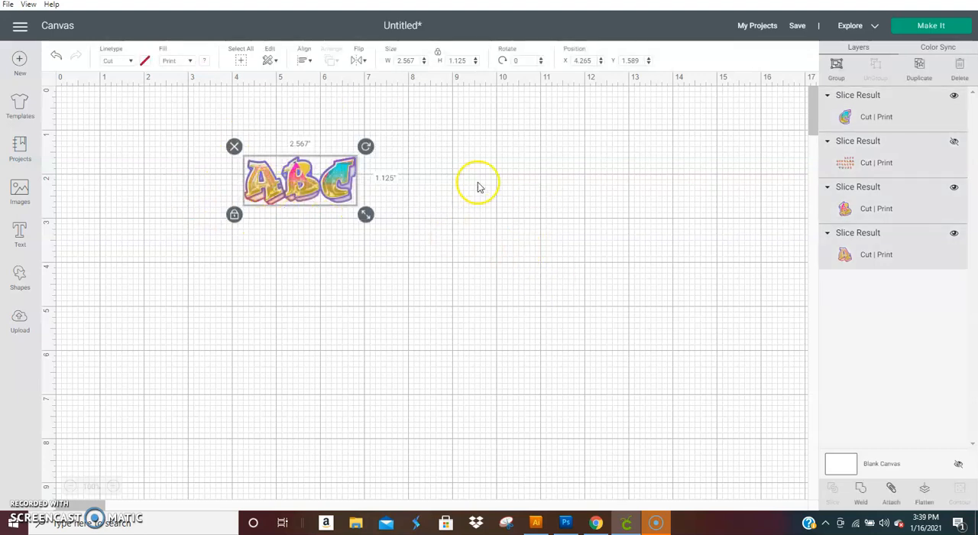
pyautogui.moveTo(535, 205)
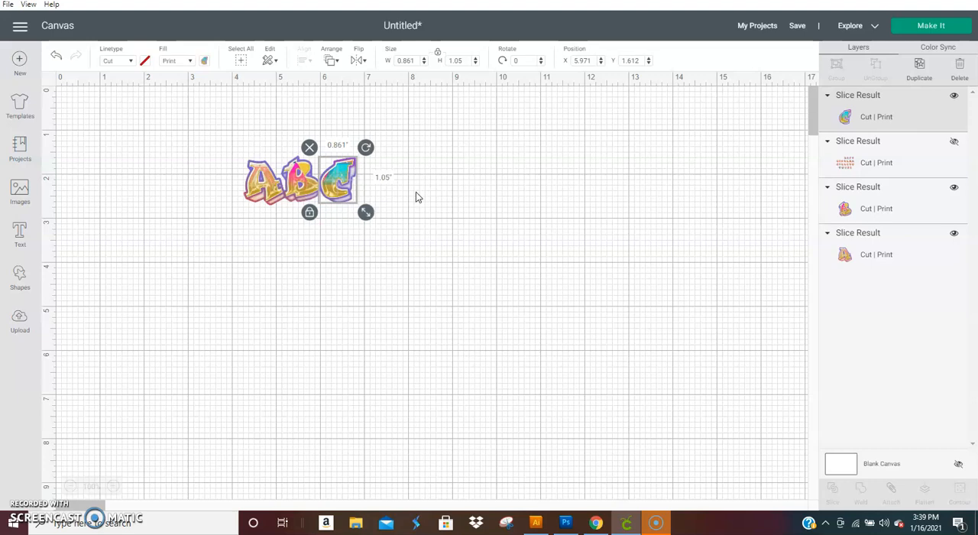
pyautogui.moveTo(419, 196)
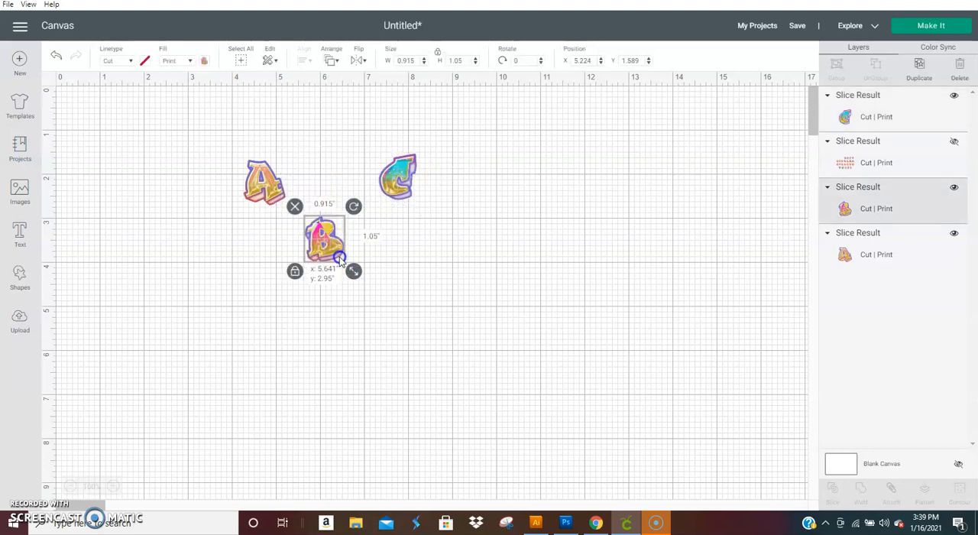
# Reposition the B, delete the A and pick up the C, leaving B and C apart
pyautogui.moveTo(324, 237); pyautogui.dragTo(288, 186)
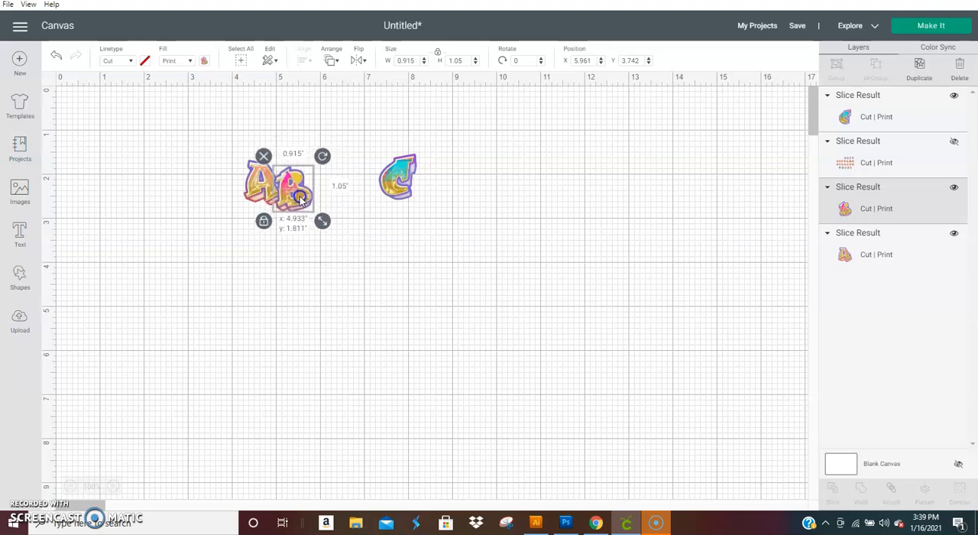
pyautogui.moveTo(283, 186); pyautogui.dragTo(275, 176)
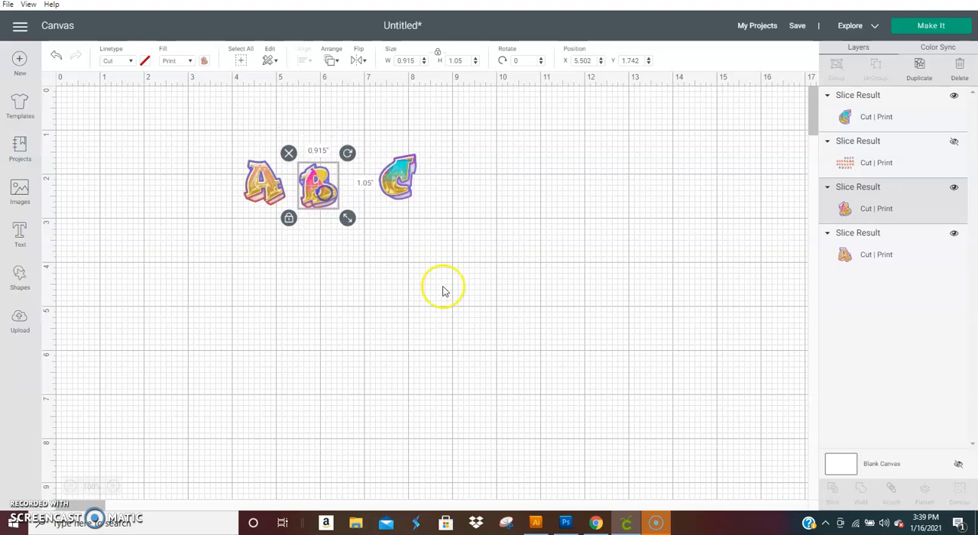
pyautogui.moveTo(724, 339)
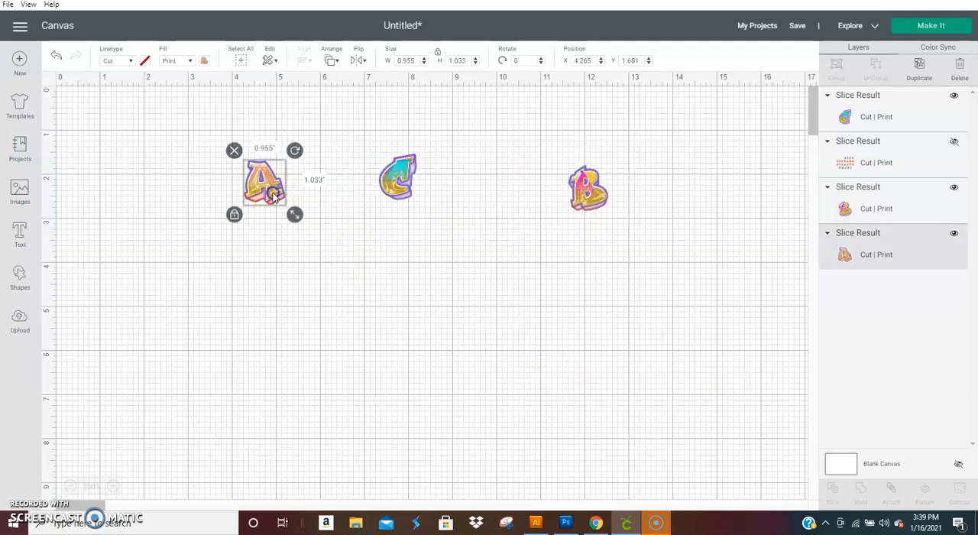
pyautogui.moveTo(295, 214); pyautogui.dragTo(449, 376)
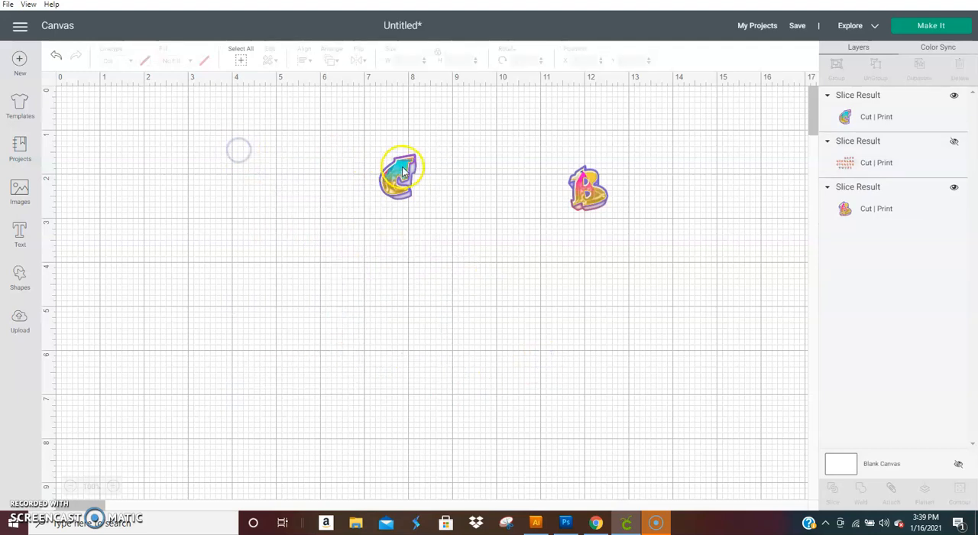
pyautogui.click(400, 173)
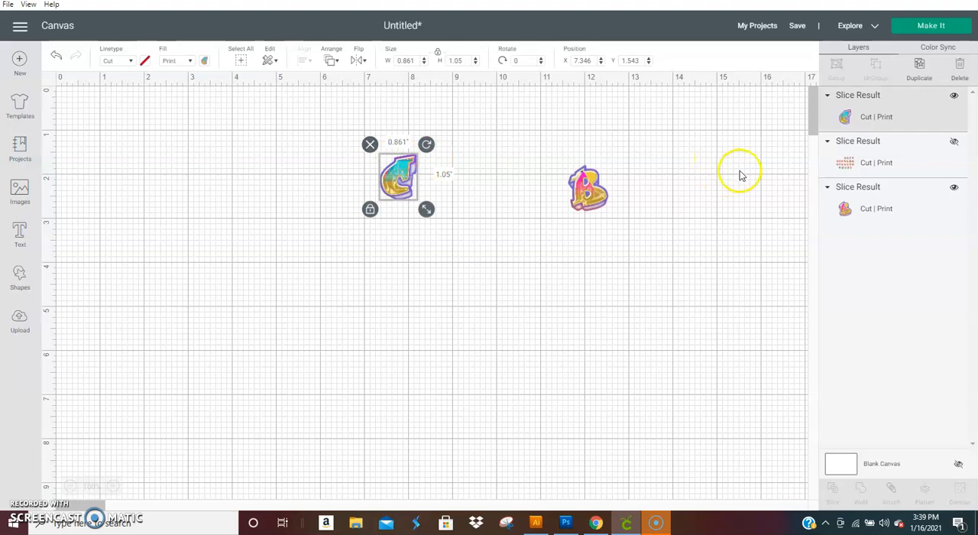